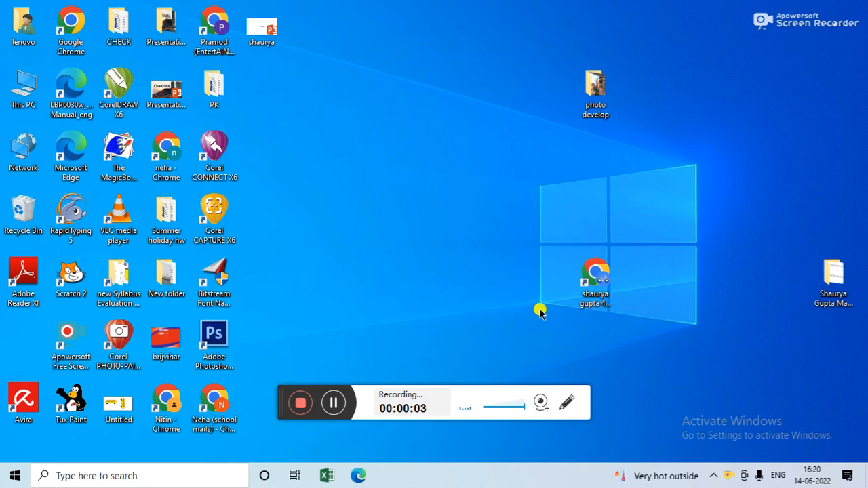
# Launch Adobe Photoshop from its desktop shortcut
pyautogui.click(215, 341)
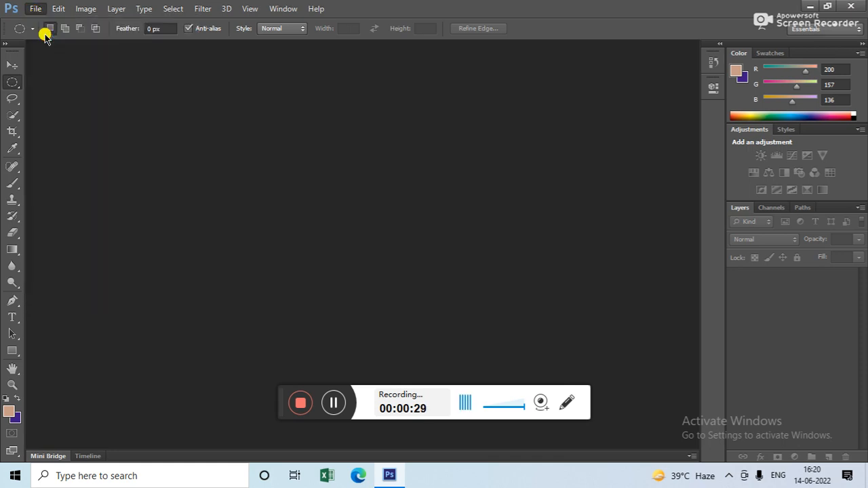
# Open the desert sunset photo '3' from the Pictures folder
pyautogui.click(36, 8)
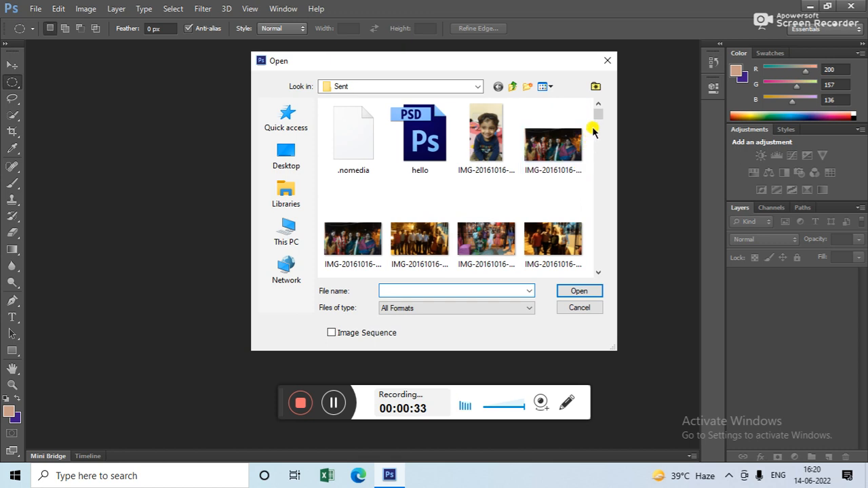
pyautogui.scroll(-3)
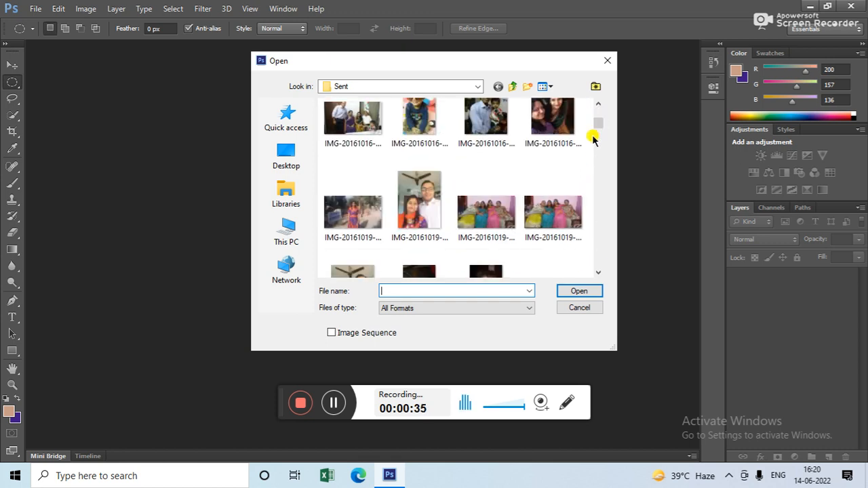
pyautogui.moveTo(486, 210)
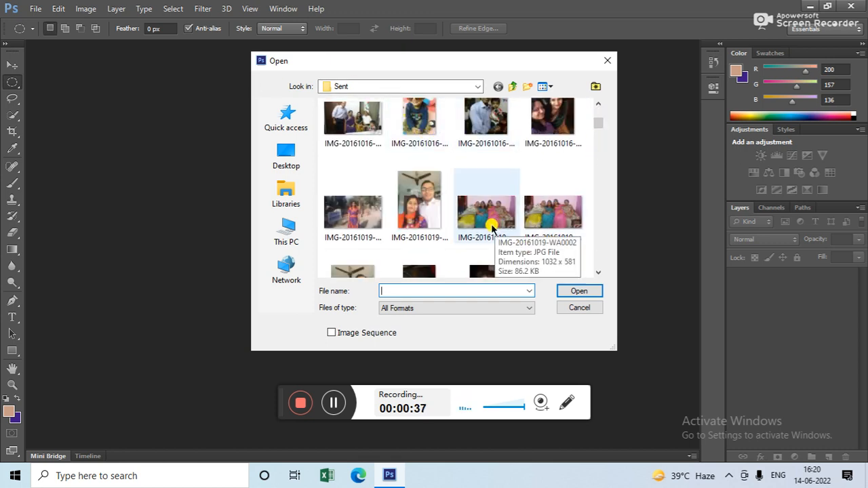
pyautogui.moveTo(284, 190)
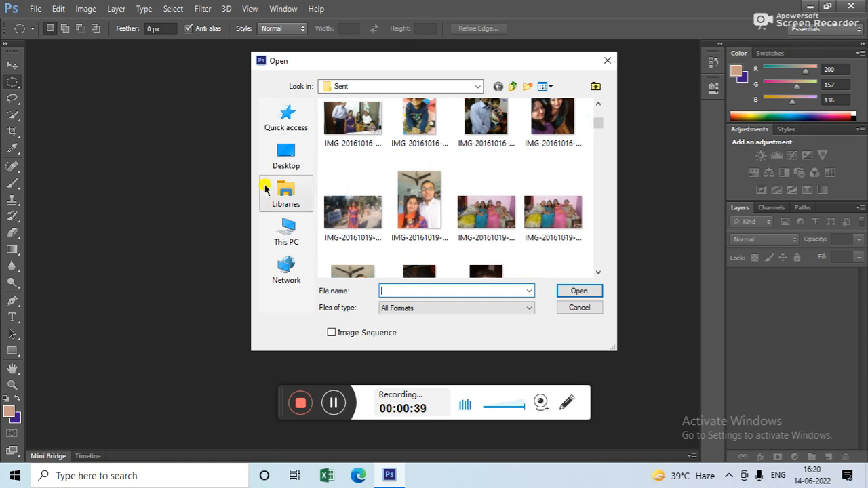
pyautogui.click(285, 231)
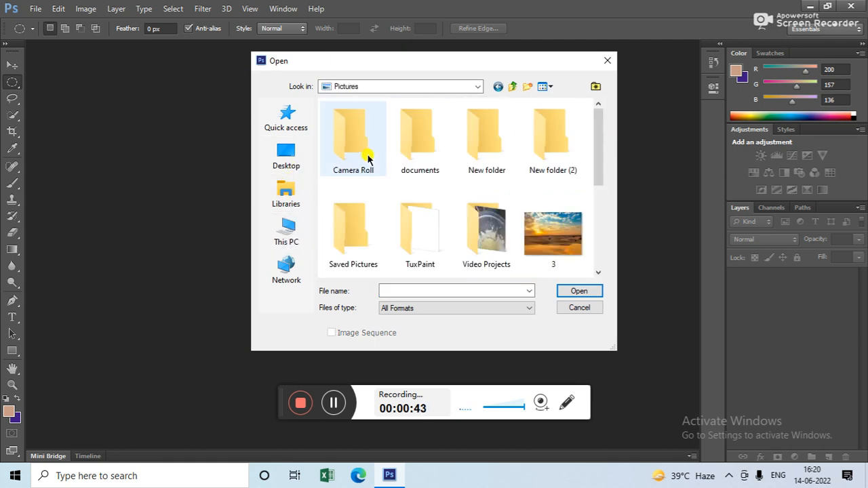
pyautogui.click(553, 232)
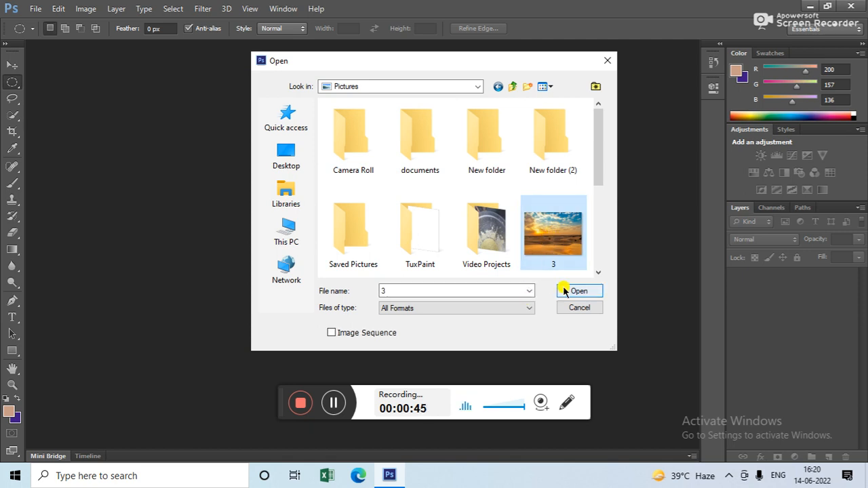
pyautogui.click(579, 290)
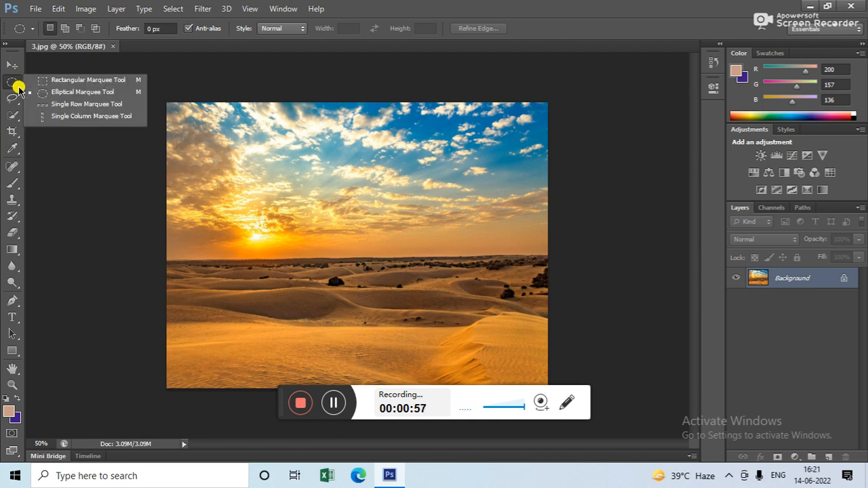
pyautogui.moveTo(76, 103)
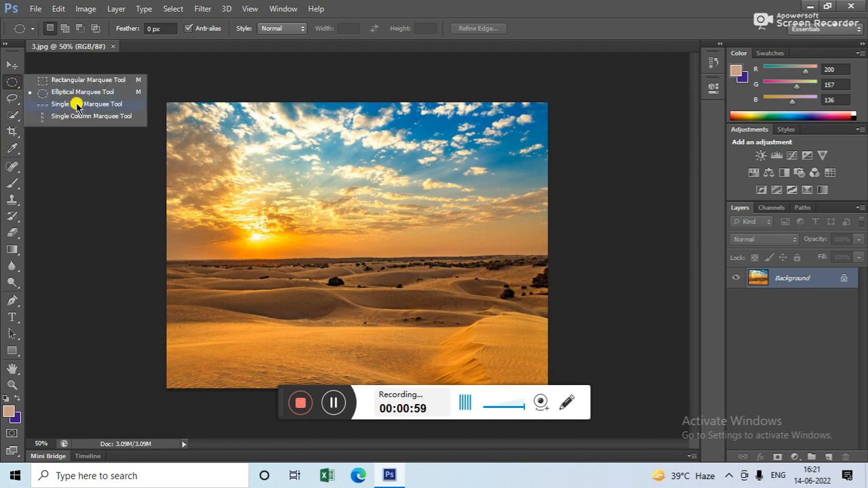
# Select a single-pixel row through the sun and horizon with the Single Row Marquee
pyautogui.click(89, 103)
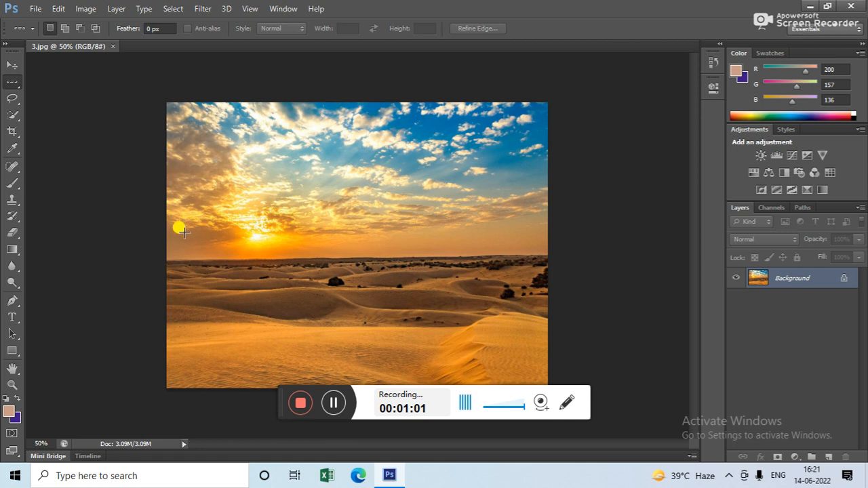
pyautogui.moveTo(179, 228); pyautogui.dragTo(295, 249)
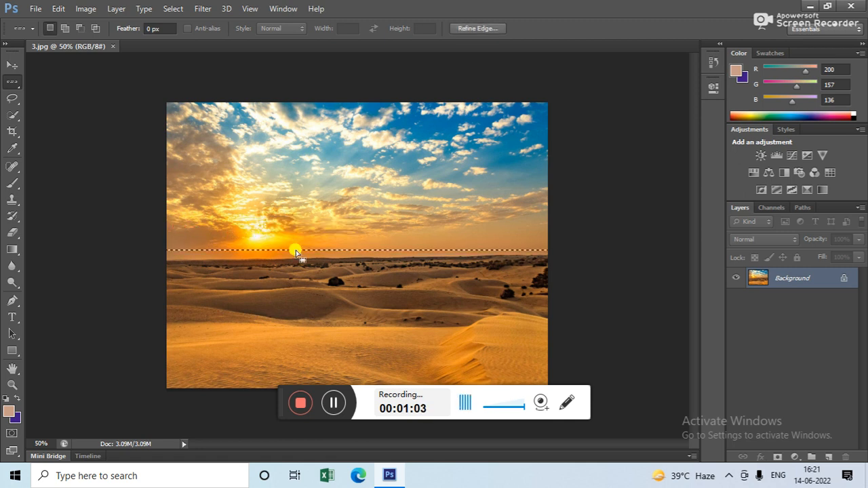
pyautogui.moveTo(341, 251)
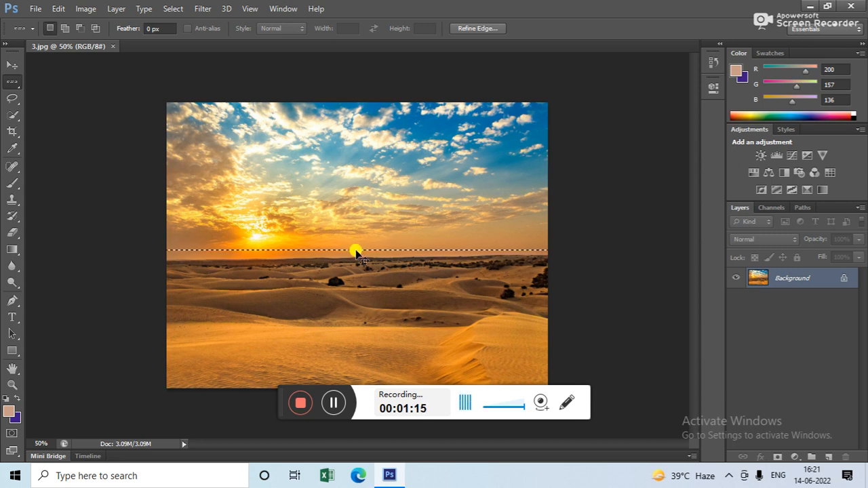
pyautogui.click(35, 8)
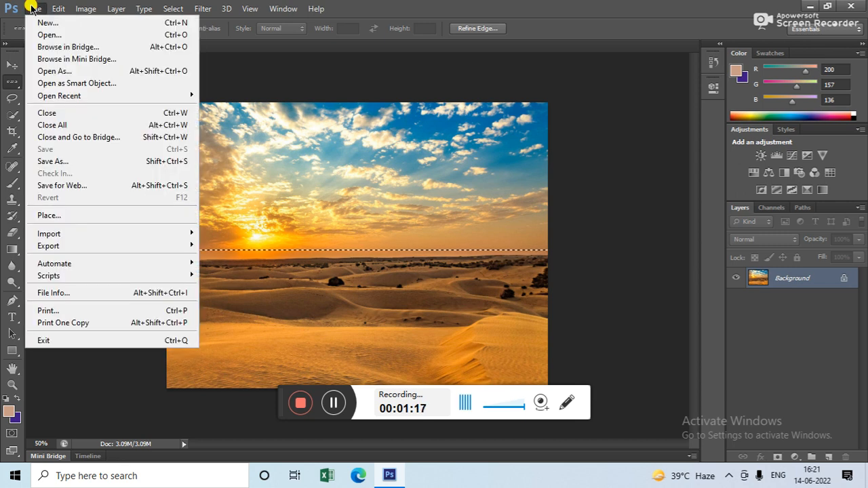
# Create a new document using the Clipboard size preset
pyautogui.click(46, 21)
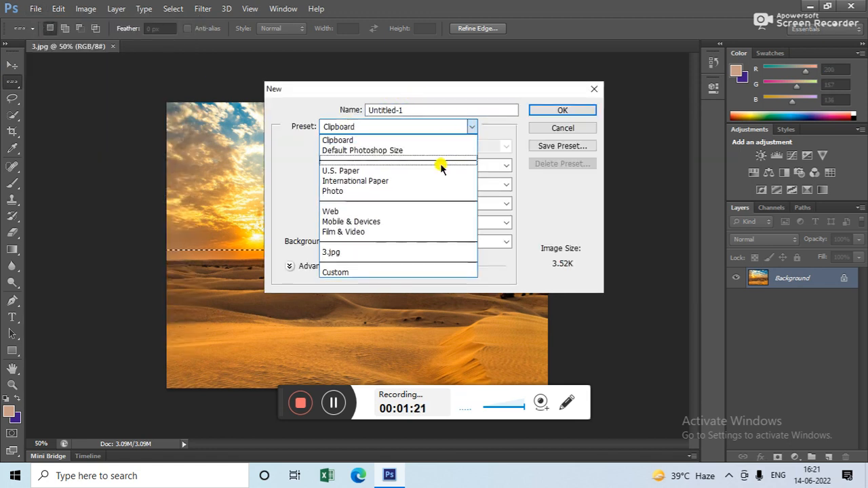
pyautogui.click(362, 150)
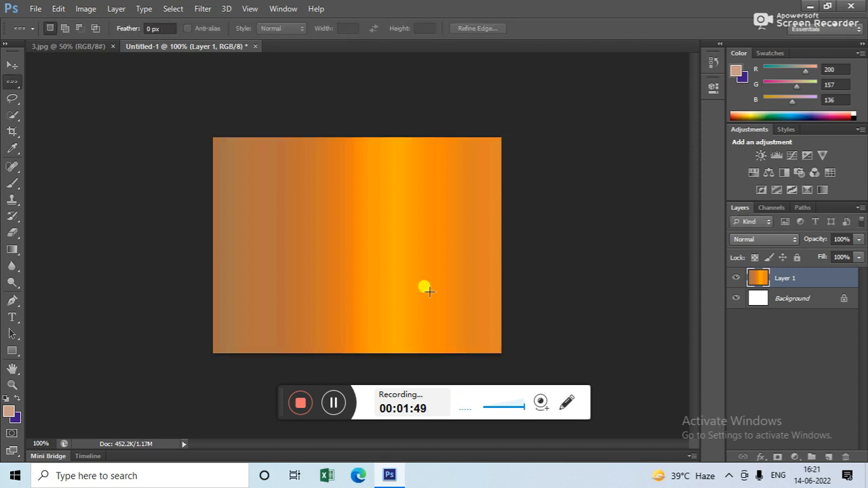
pyautogui.moveTo(377, 250)
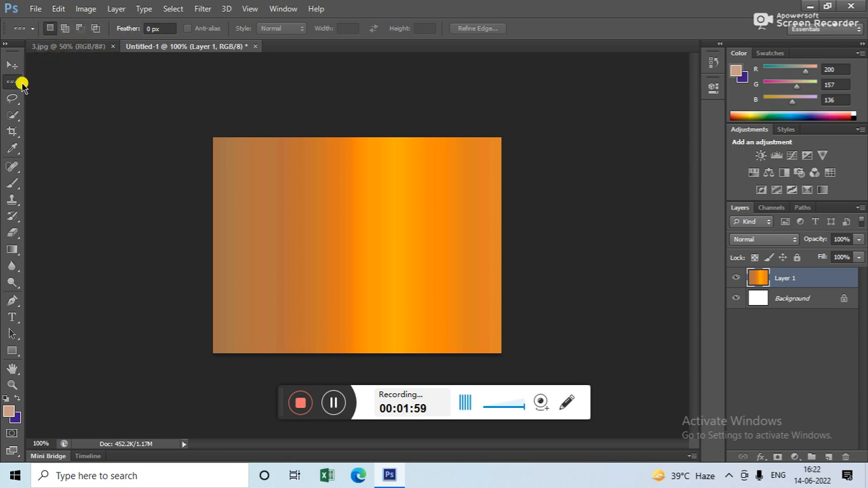
pyautogui.moveTo(73, 60)
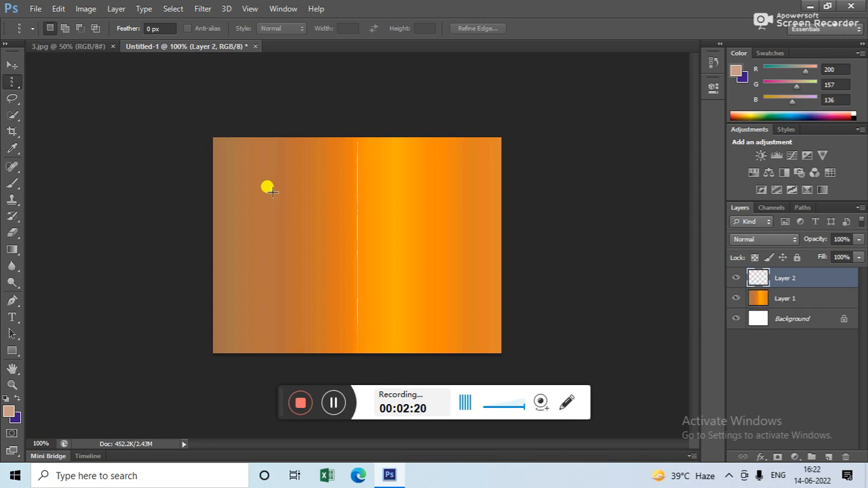
pyautogui.moveTo(272, 192)
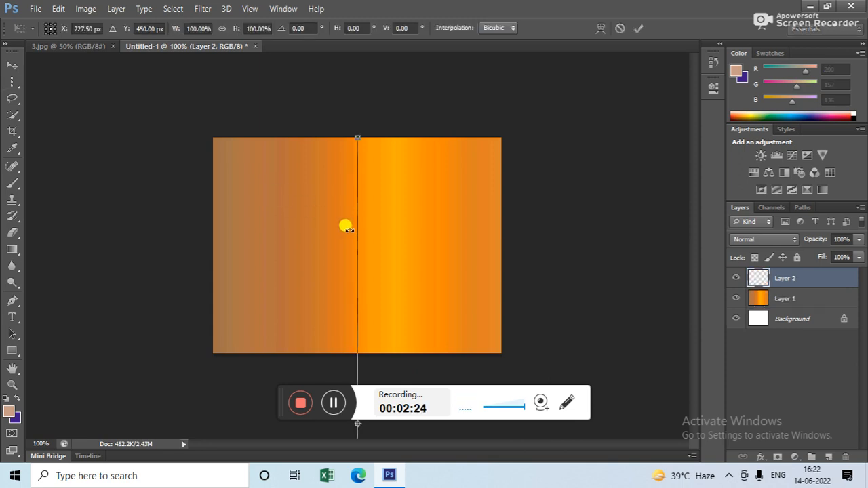
# Stretch the Layer 2 column left and right so its bands span nearly the whole canvas
pyautogui.moveTo(346, 225); pyautogui.dragTo(234, 222)
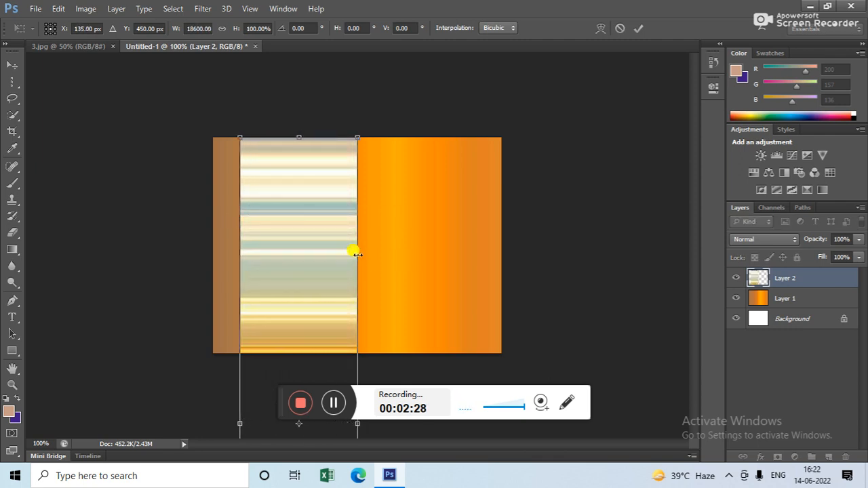
pyautogui.moveTo(357, 254); pyautogui.dragTo(463, 193)
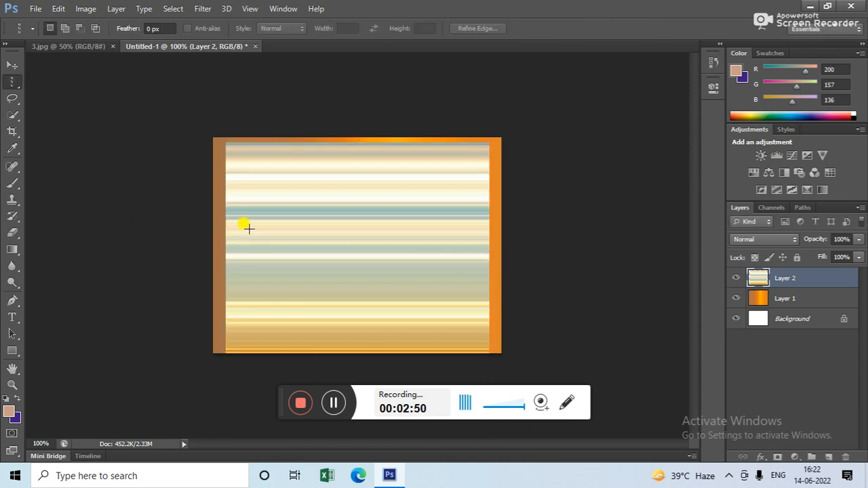
pyautogui.moveTo(466, 231)
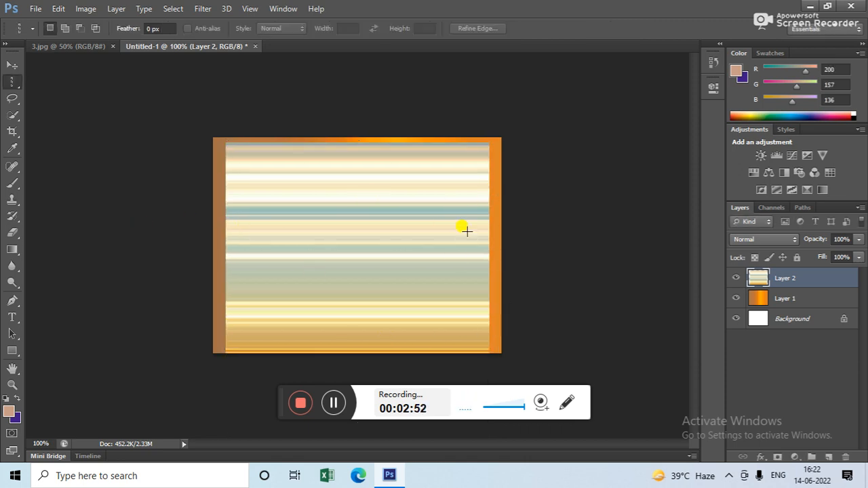
pyautogui.moveTo(296, 160)
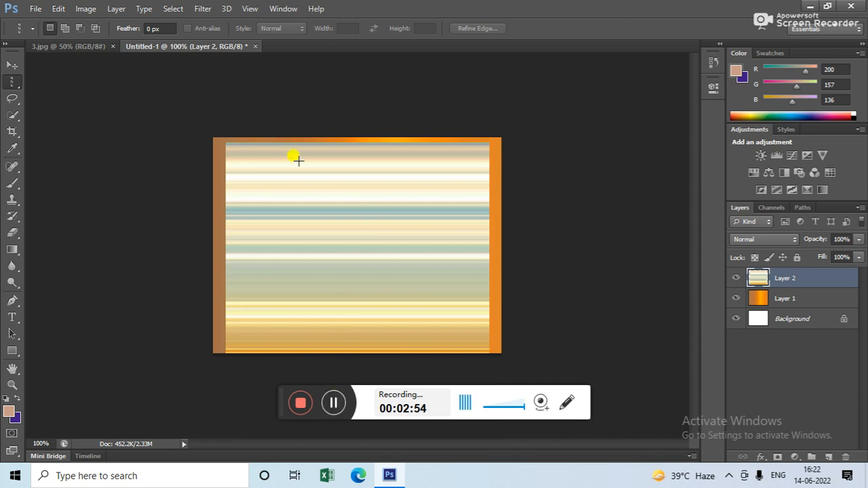
pyautogui.moveTo(309, 183)
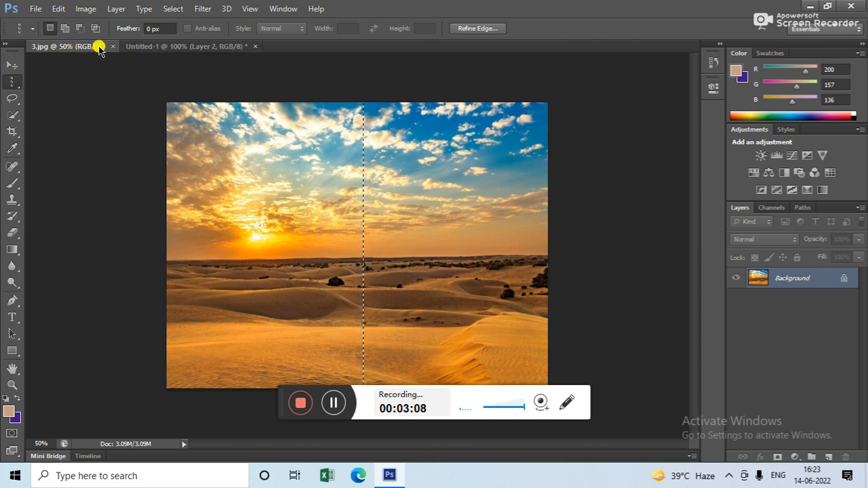
pyautogui.moveTo(142, 46)
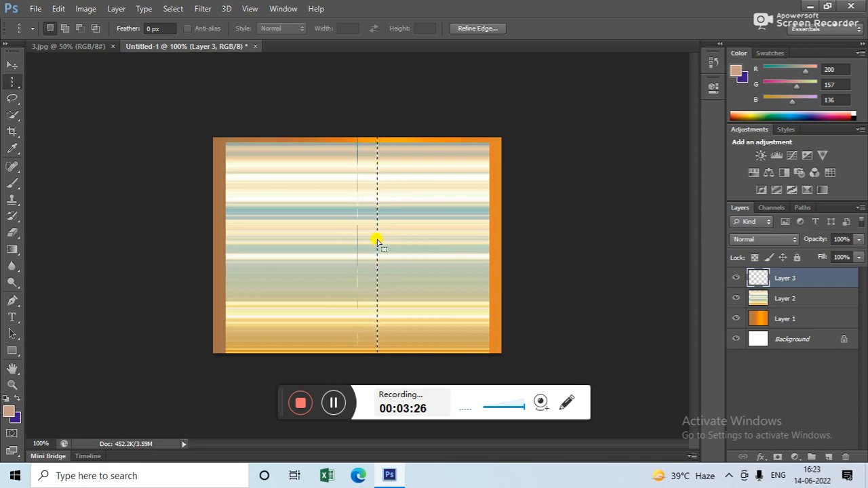
# Position the pasted Layer 3 pixel column over the horizontal bands
pyautogui.moveTo(377, 244); pyautogui.dragTo(359, 244)
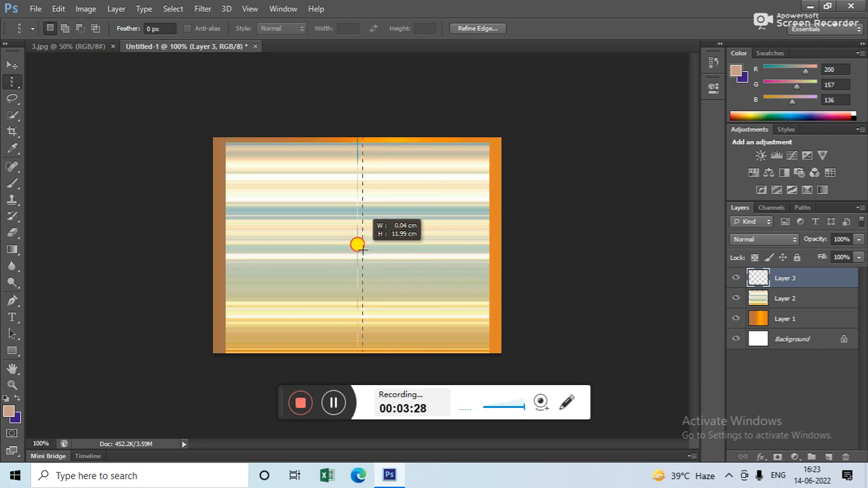